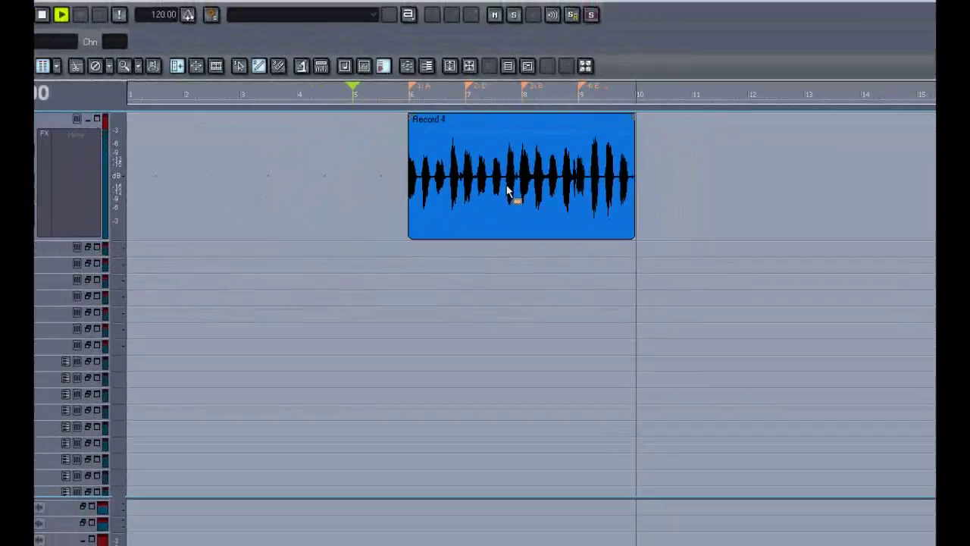
- Enable Groove-Clip Looping on the first track's recorded clip and confirm discarding its hidden trimmed audio
right_click(508, 190)
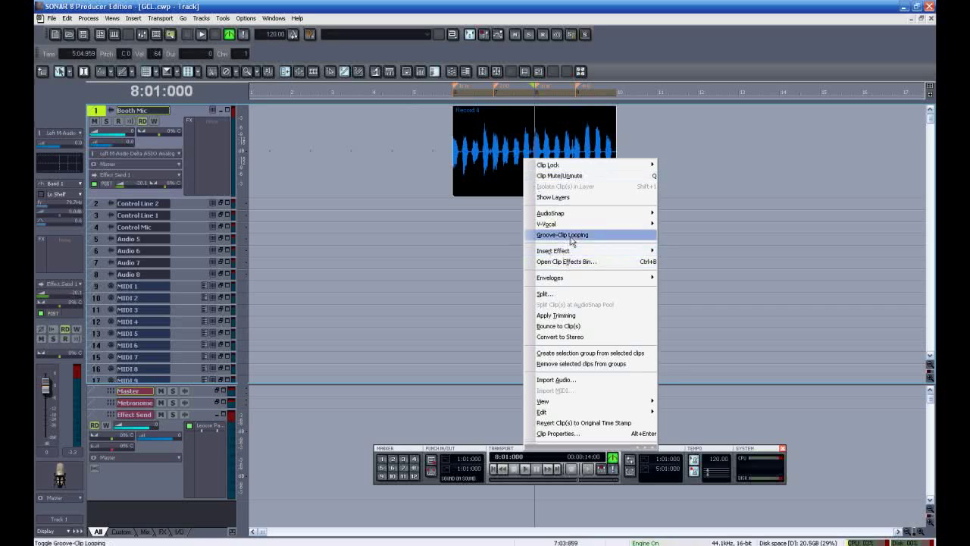
click(561, 233)
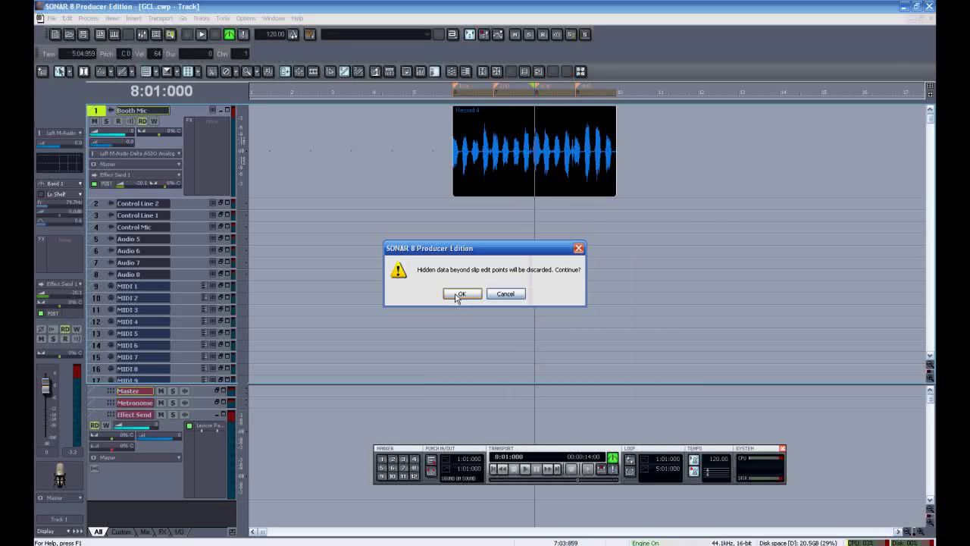
click(460, 294)
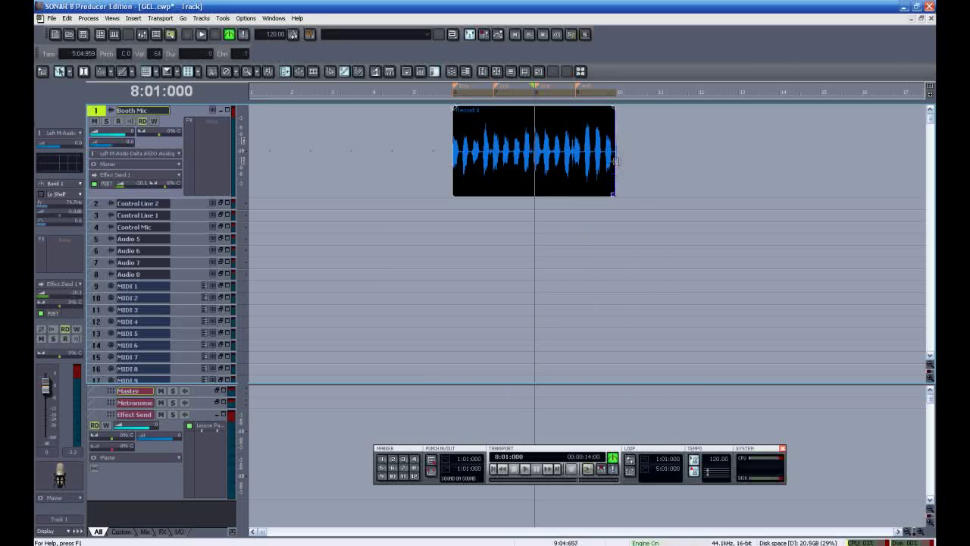
click(200, 33)
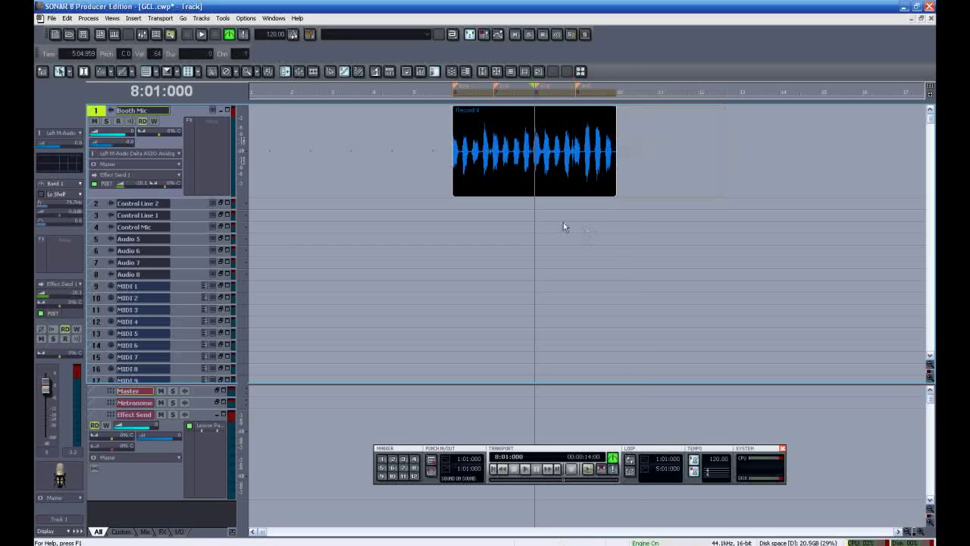
- Split the recording into two clips and move the second one further right on the timeline
click(533, 151)
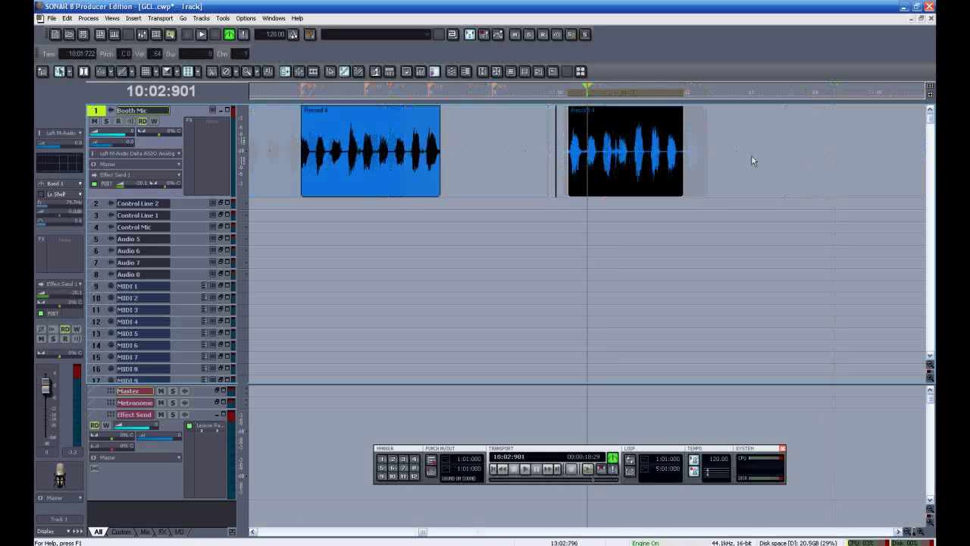
- Enable Groove-Clip Looping on the right-hand clip so it becomes a looping Groove Clip
right_click(624, 152)
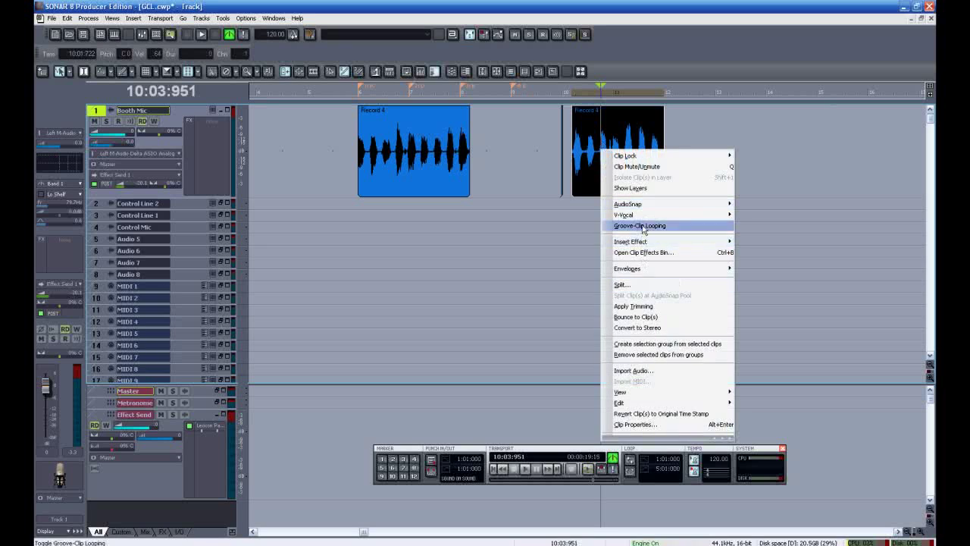
click(640, 226)
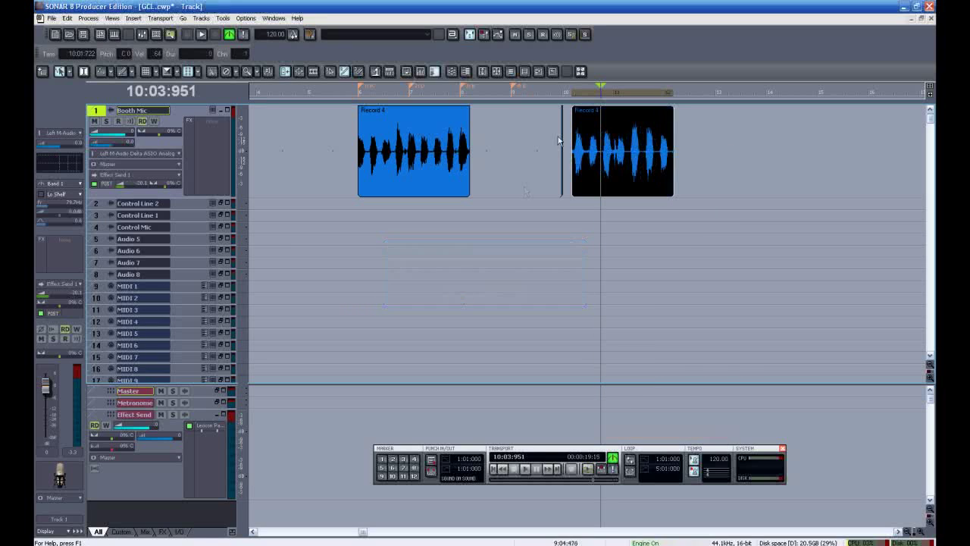
click(200, 33)
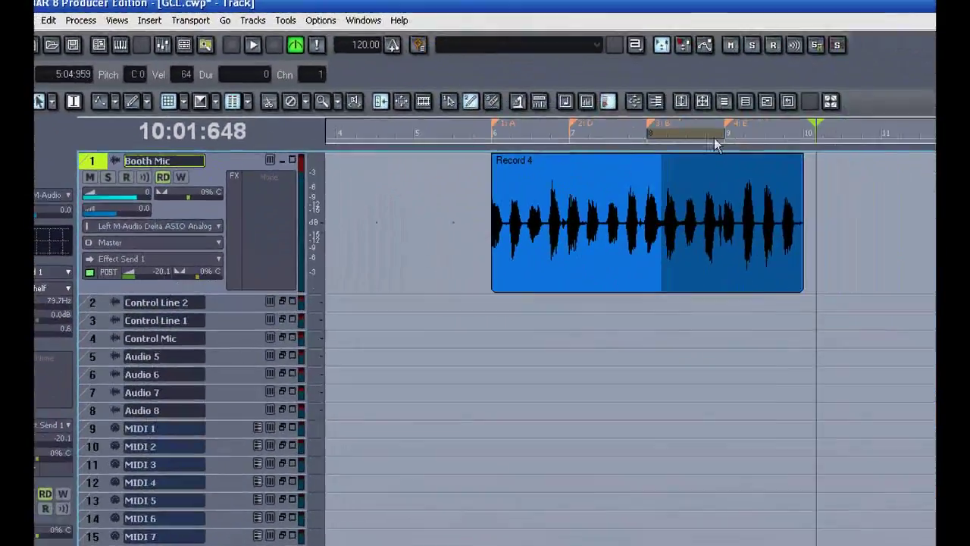
- Enable Groove-Clip Looping on the rightmost clip and confirm discarding its hidden trimmed audio
right_click(682, 152)
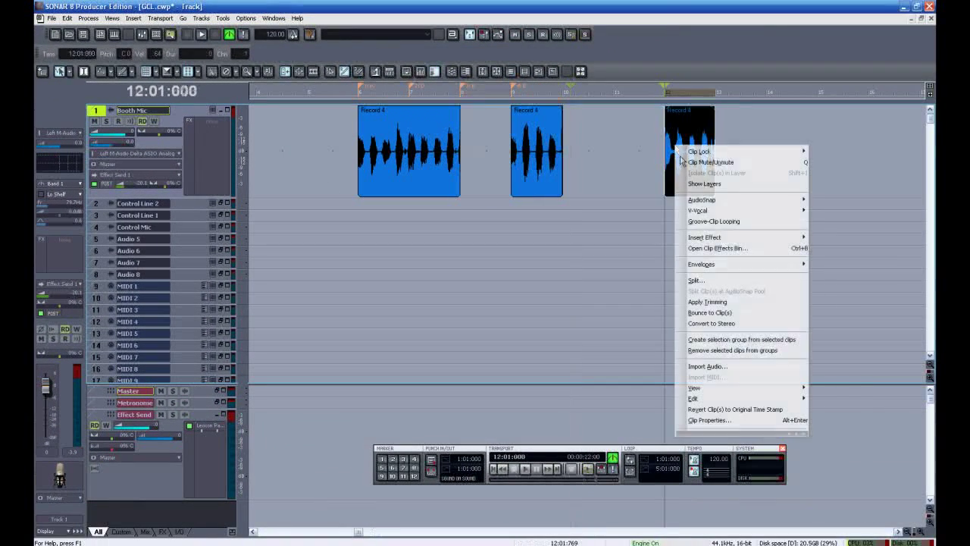
click(707, 302)
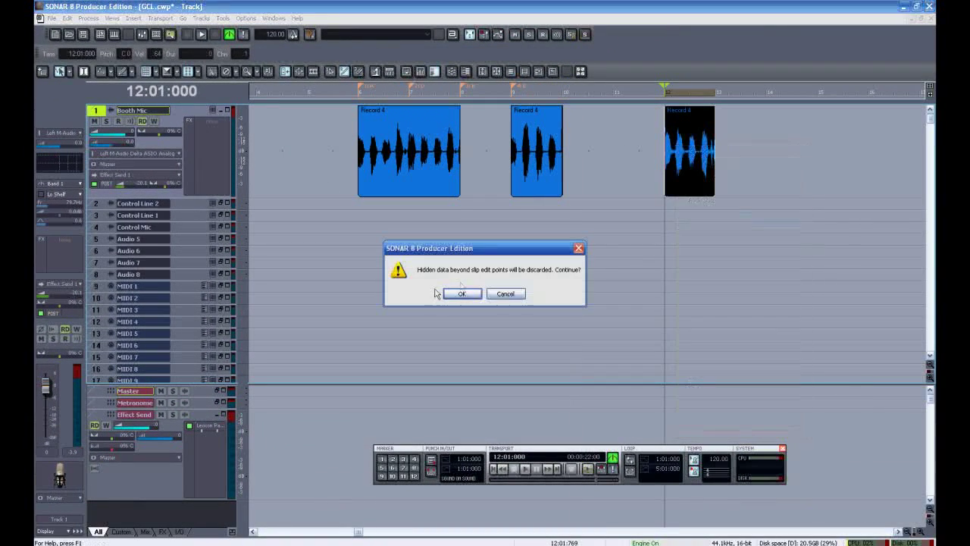
click(461, 294)
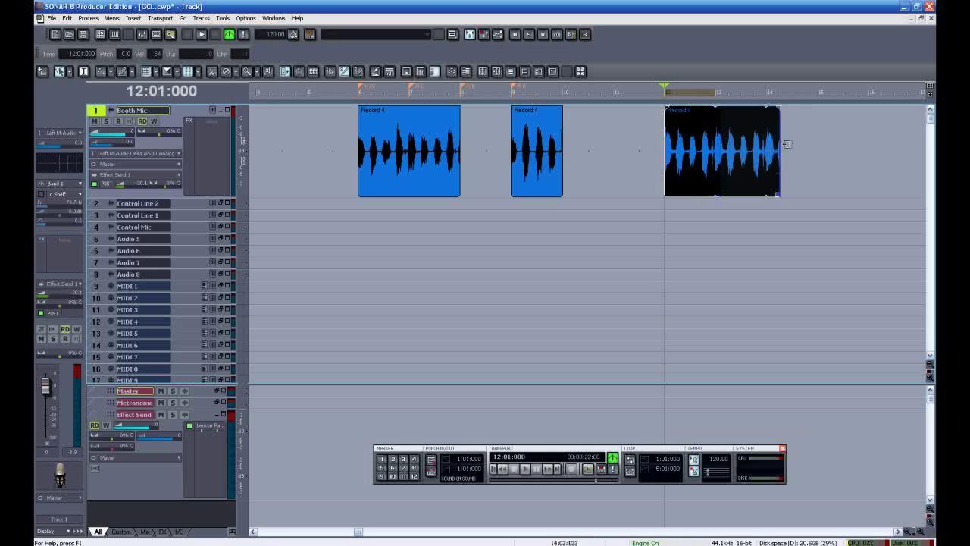